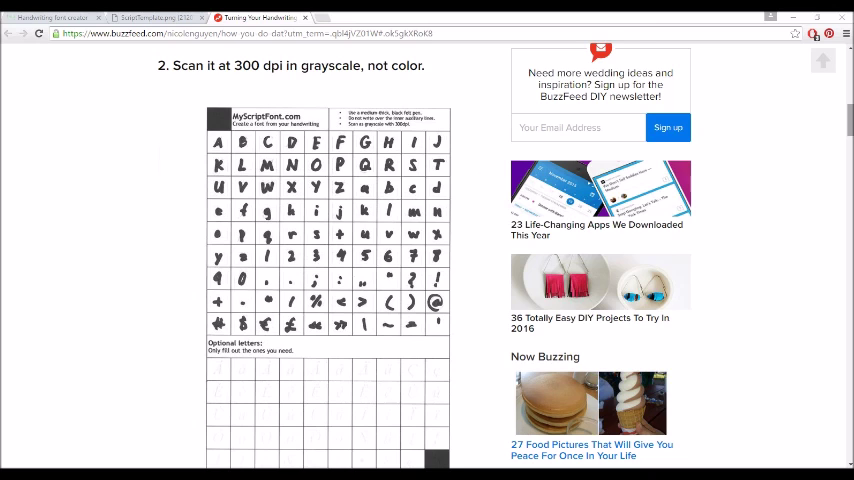
# Step: Scroll through the MyScriptFont.com instructions, then right-click the template PNG on the desktop
pyautogui.scroll(3)
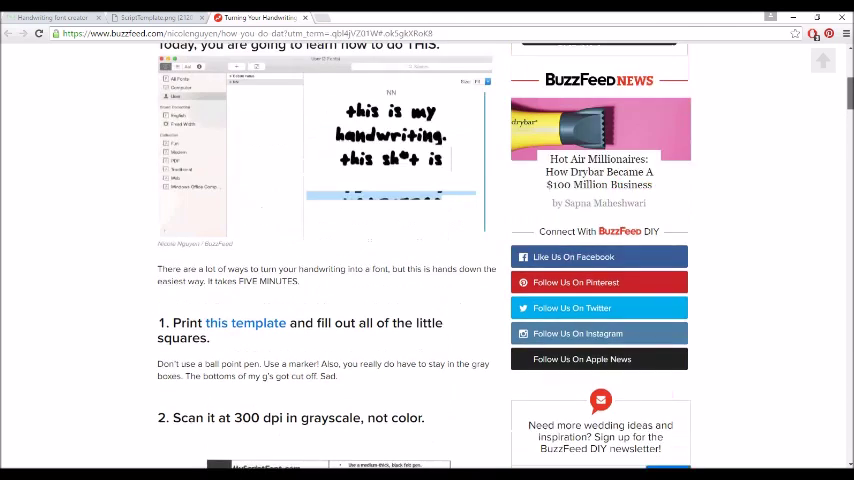
pyautogui.scroll(-3)
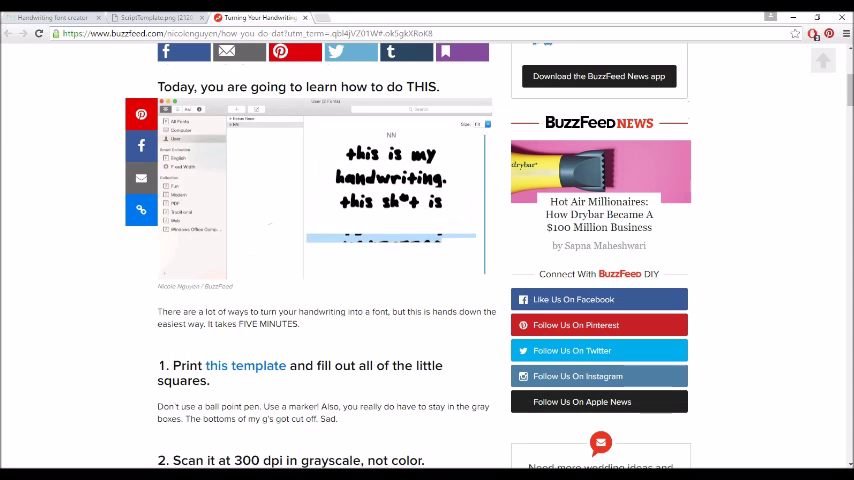
pyautogui.scroll(-3)
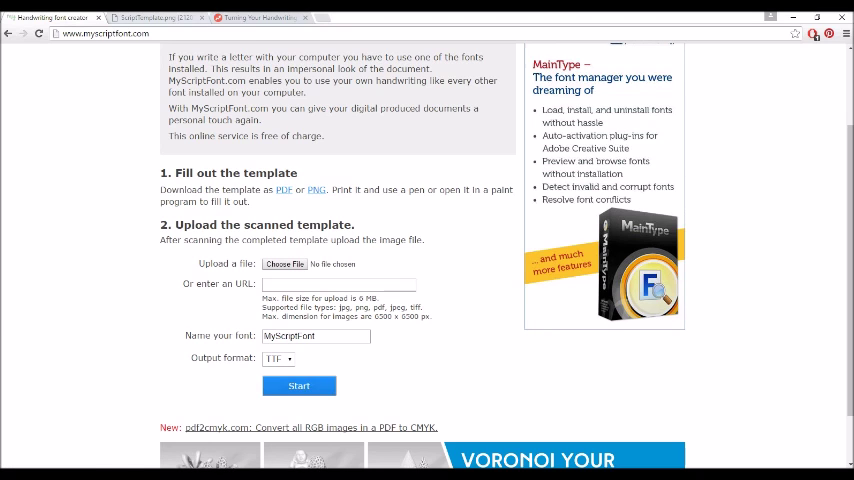
pyautogui.click(316, 190)
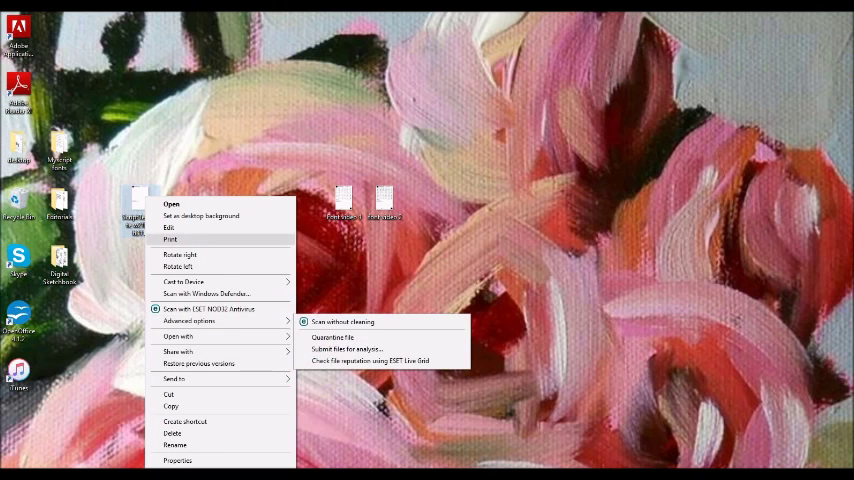
# Step: Check in the template's Properties Details that it measures 2120 x 3116 pixels
pyautogui.click(178, 460)
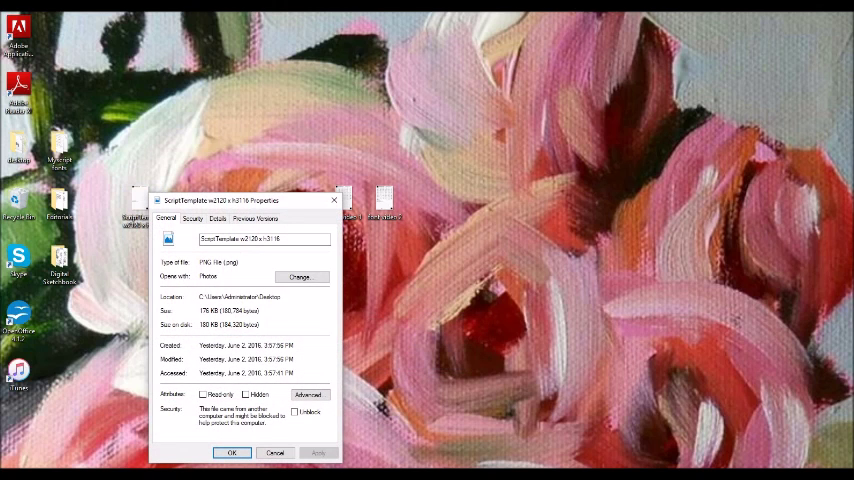
pyautogui.click(218, 218)
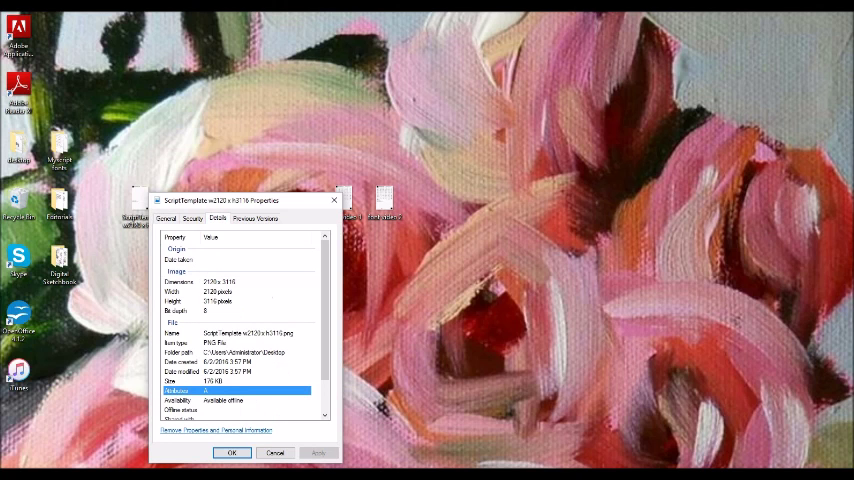
pyautogui.moveTo(245, 200); pyautogui.dragTo(318, 120)
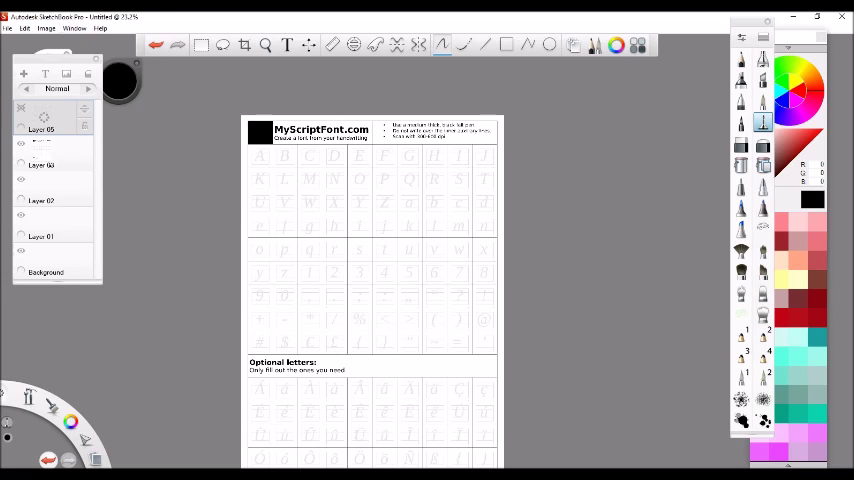
# Step: Verify Image > Canvas Size reads 2120 x 3116 pixels and accept it unchanged
pyautogui.click(46, 28)
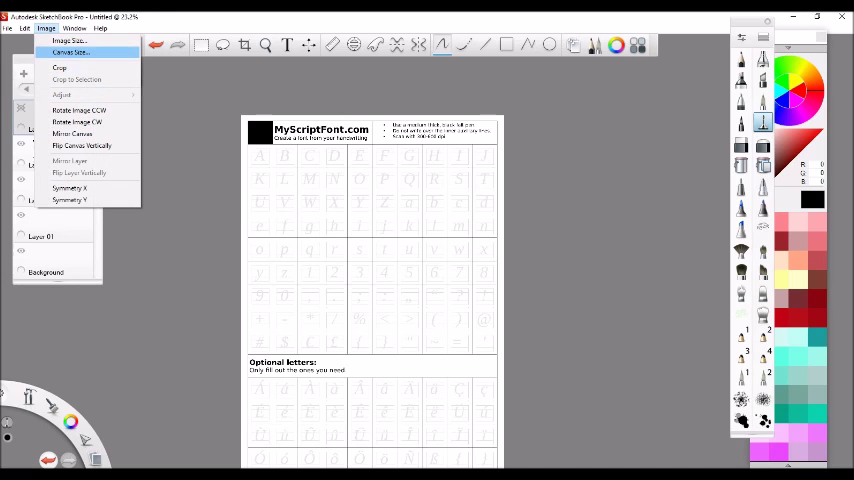
pyautogui.click(70, 52)
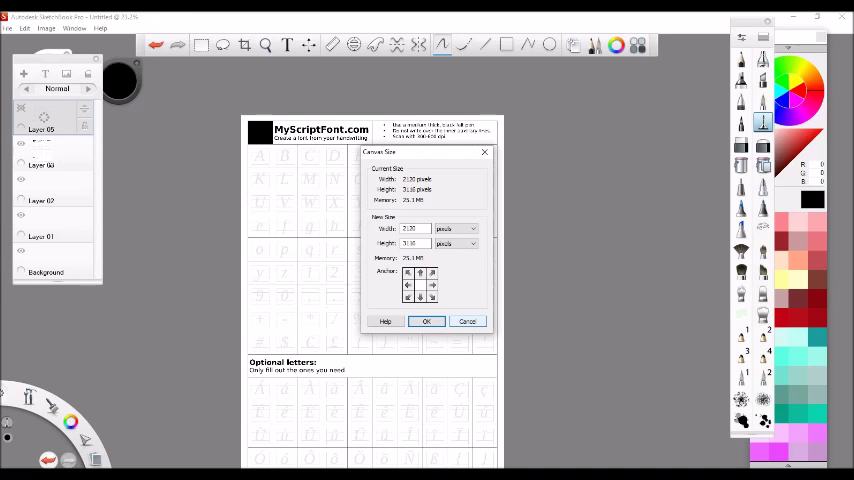
pyautogui.click(425, 321)
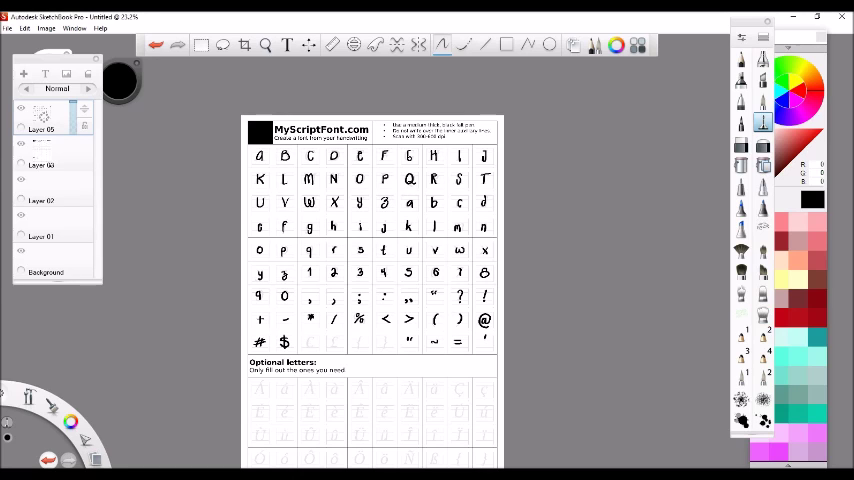
# Step: Zoom in to handwrite the remaining characters and ampersand, then zoom out to the whole template
pyautogui.click(265, 45)
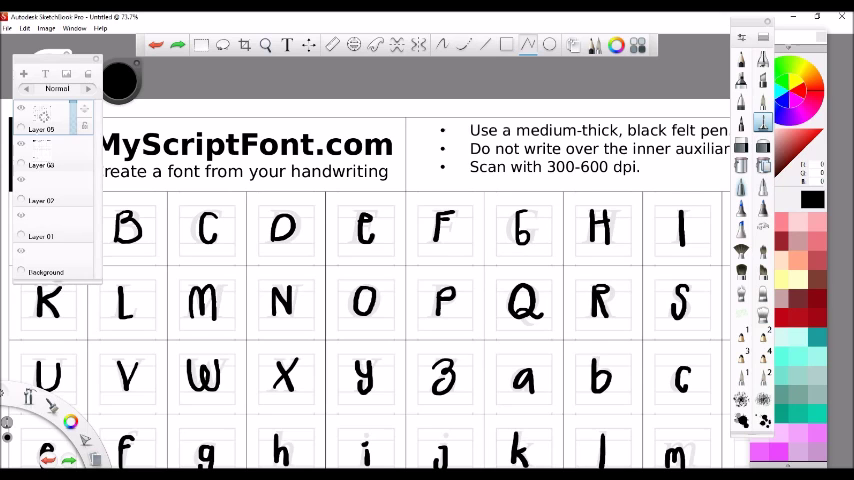
pyautogui.click(265, 44)
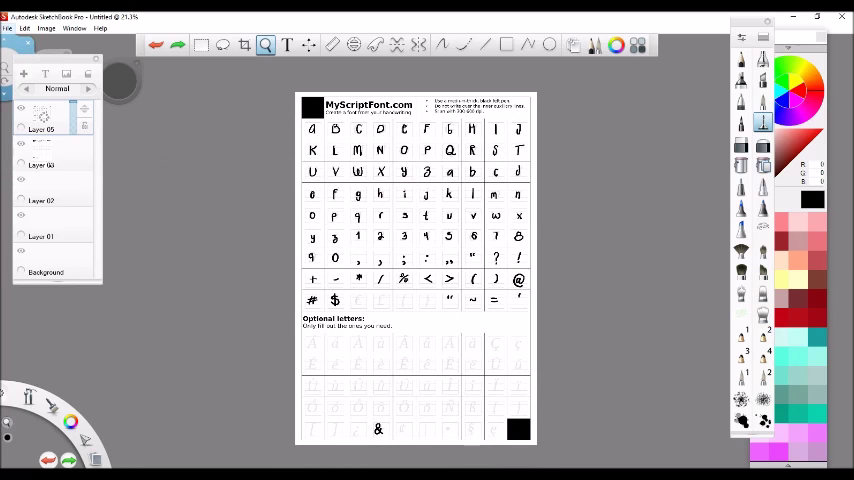
pyautogui.click(9, 28)
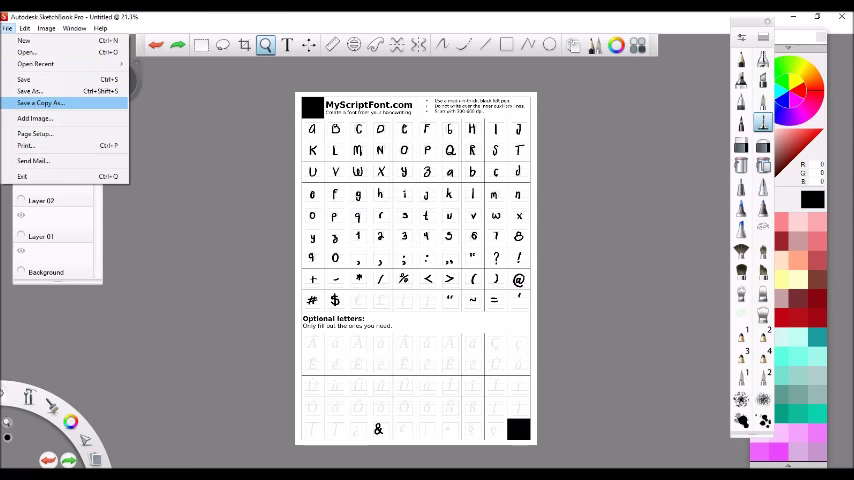
# Step: Save a copy of the filled template to the desktop as JPEG 'Font video 2'
pyautogui.click(40, 103)
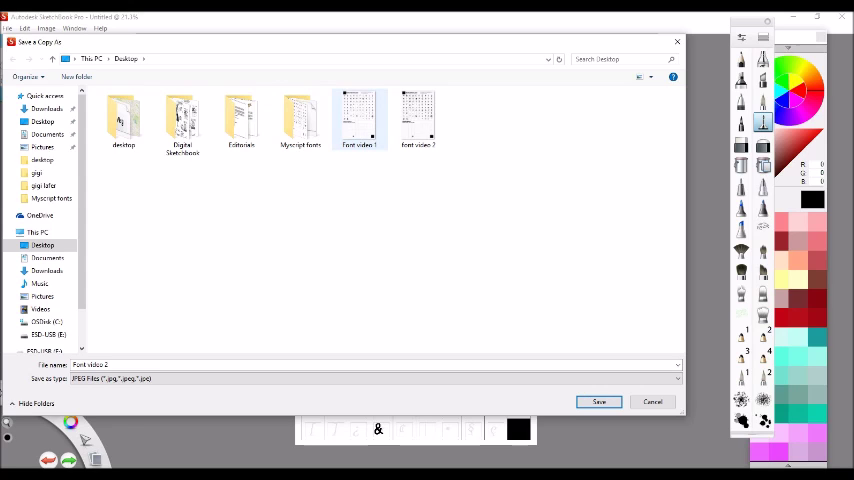
pyautogui.moveTo(358, 115)
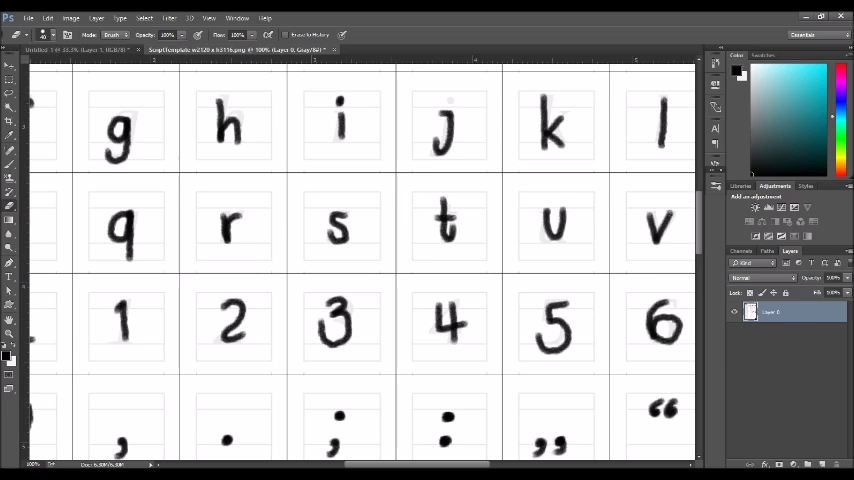
# Step: Save the grayscale template to the desktop as JPEG 'Font video 1'
pyautogui.click(28, 18)
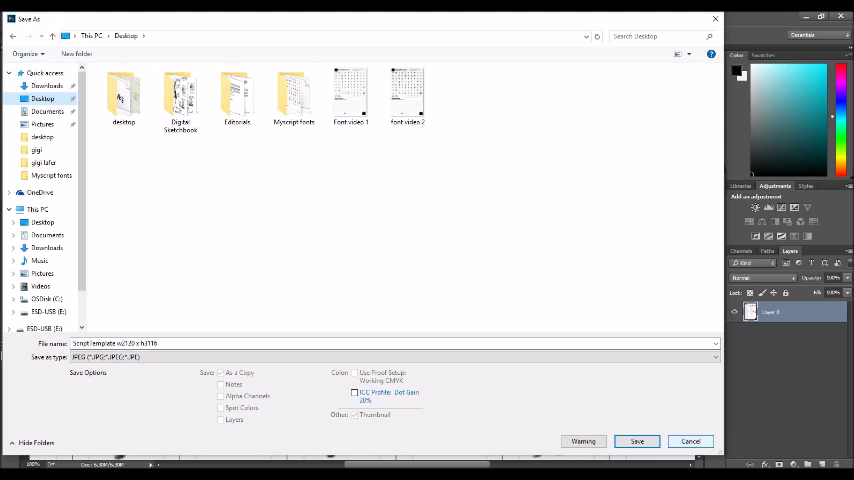
pyautogui.click(636, 441)
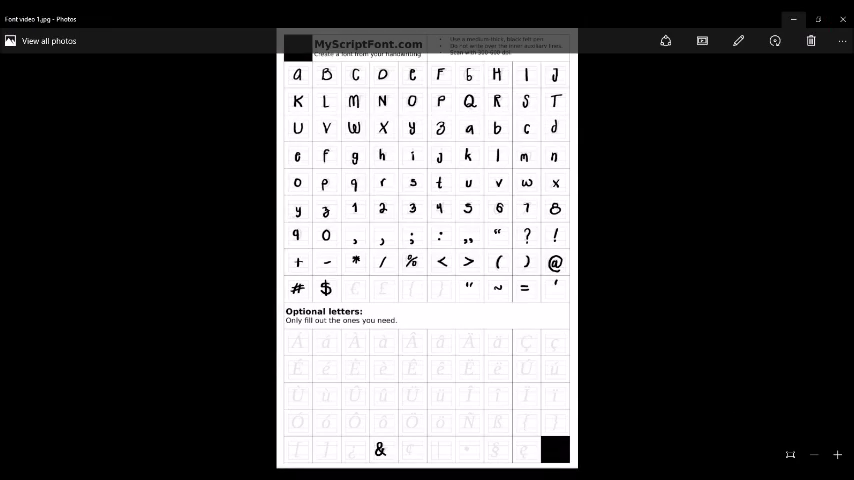
# Step: Close the Font video 1 preview in Photos and return to the browser
pyautogui.click(844, 247)
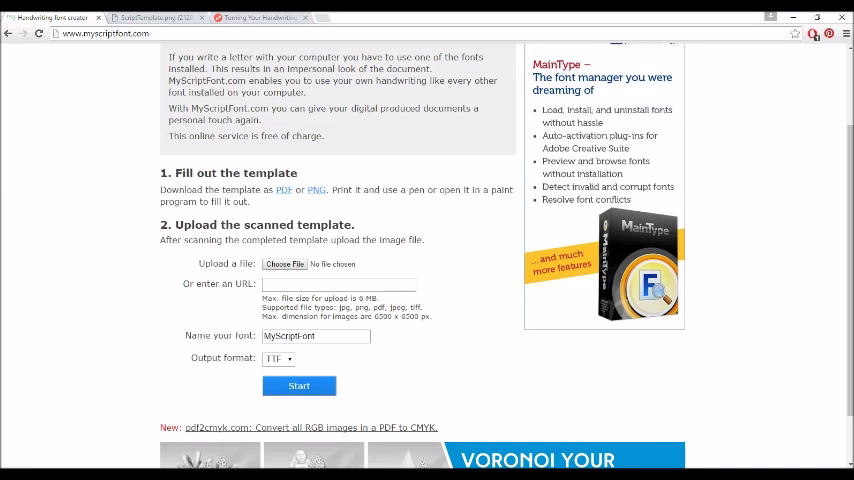
# Step: Upload the Font video 1 image to MyScriptFont.com and start font generation
pyautogui.click(284, 264)
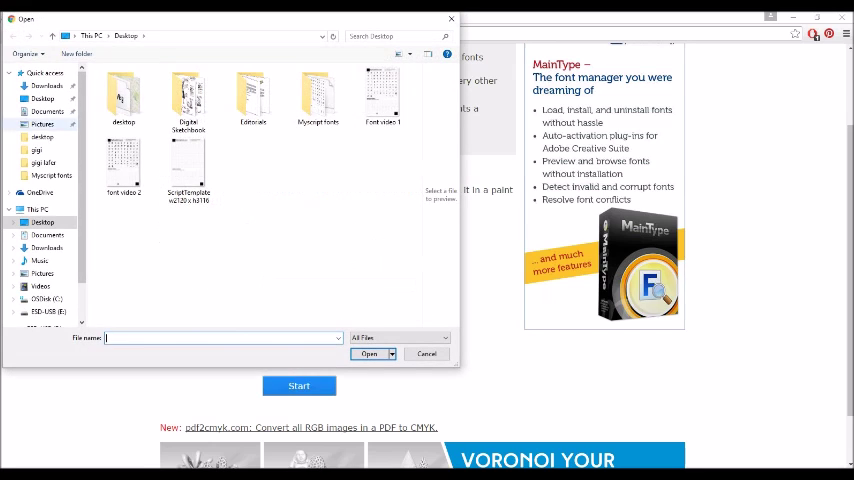
pyautogui.click(383, 95)
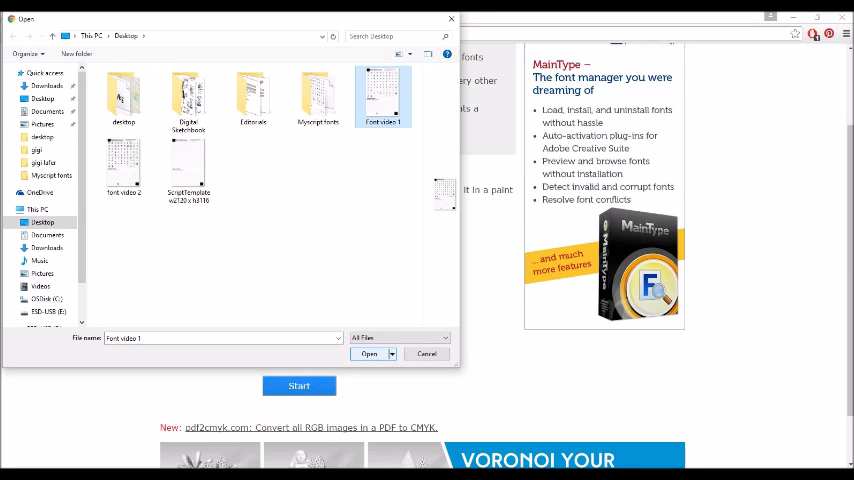
pyautogui.click(369, 353)
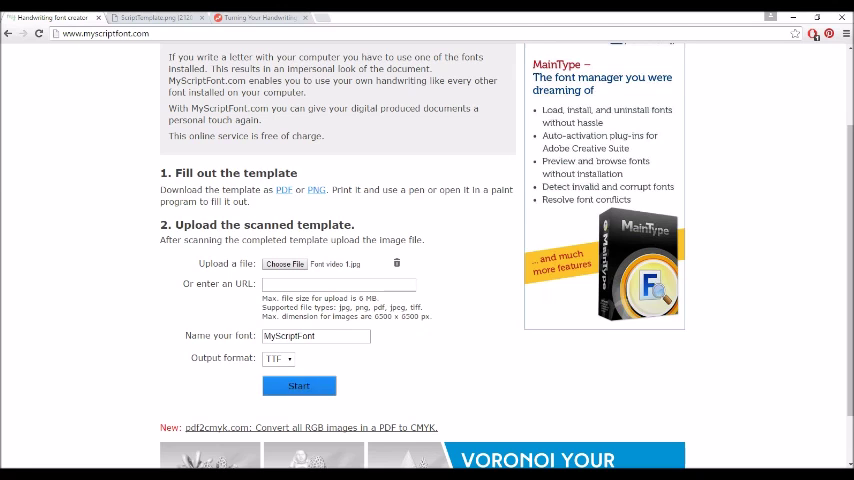
pyautogui.click(298, 386)
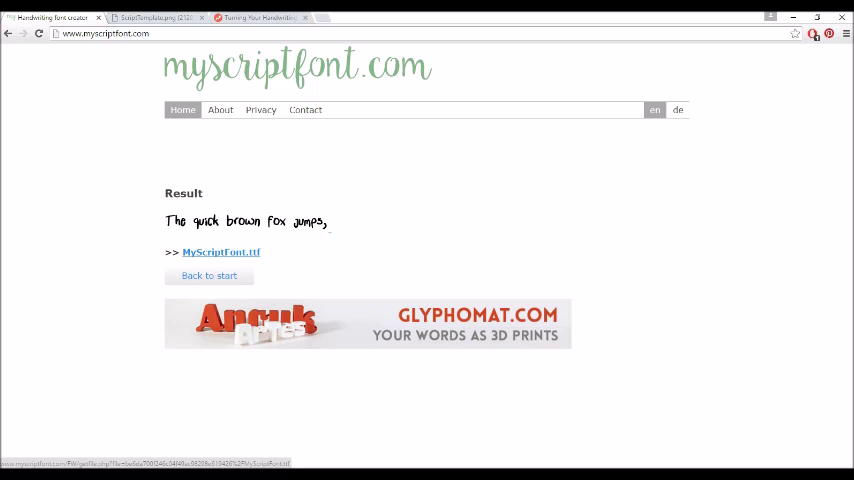
# Step: Download MyScriptFont.ttf and open it from the download bar
pyautogui.click(221, 252)
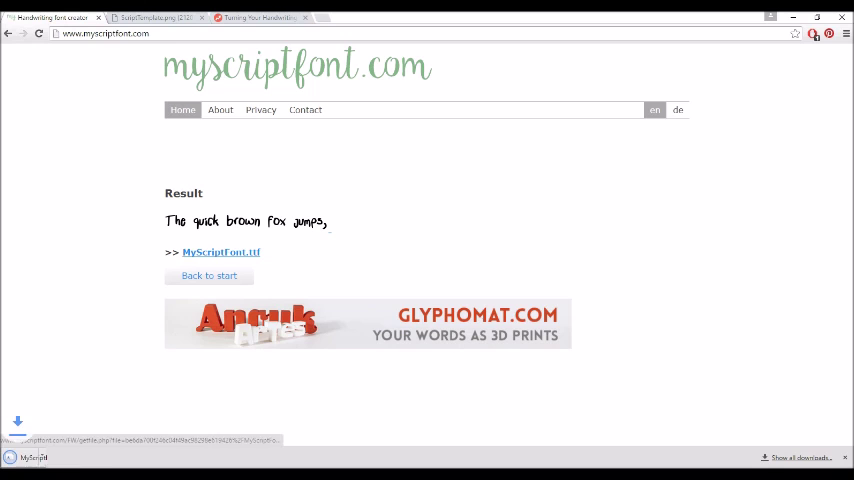
pyautogui.click(220, 252)
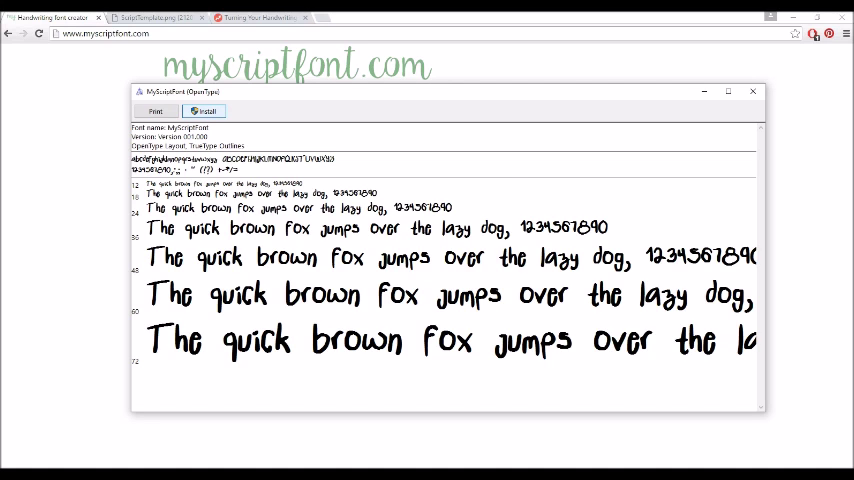
# Step: Install MyScriptFont, confirming Yes to replace the existing version
pyautogui.click(206, 111)
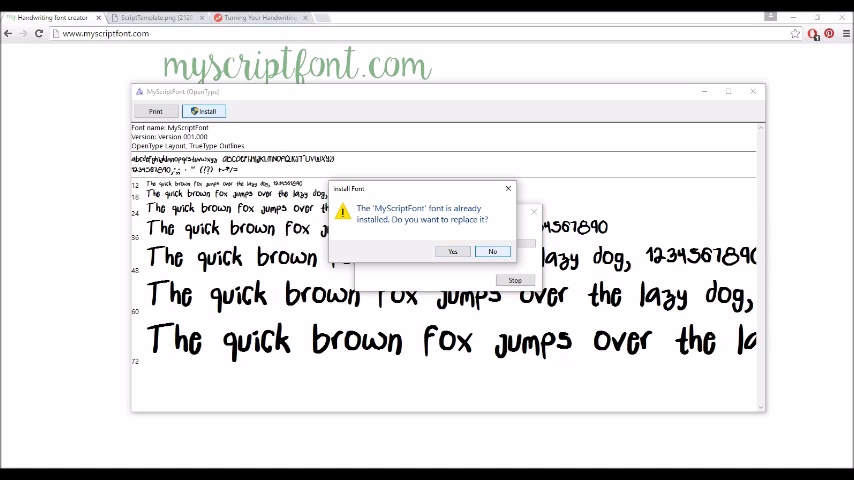
pyautogui.click(453, 251)
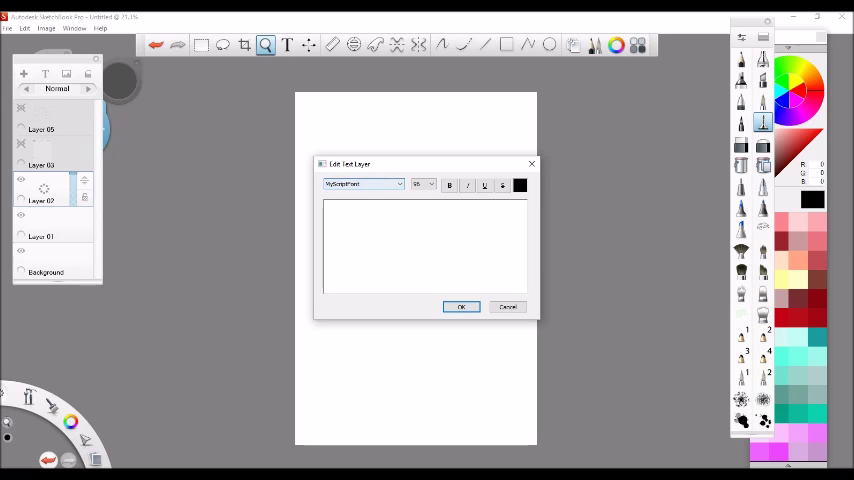
# Step: Type 'Hello tiger!' in MyScriptFont and confirm to place it mid-page
pyautogui.click(363, 184)
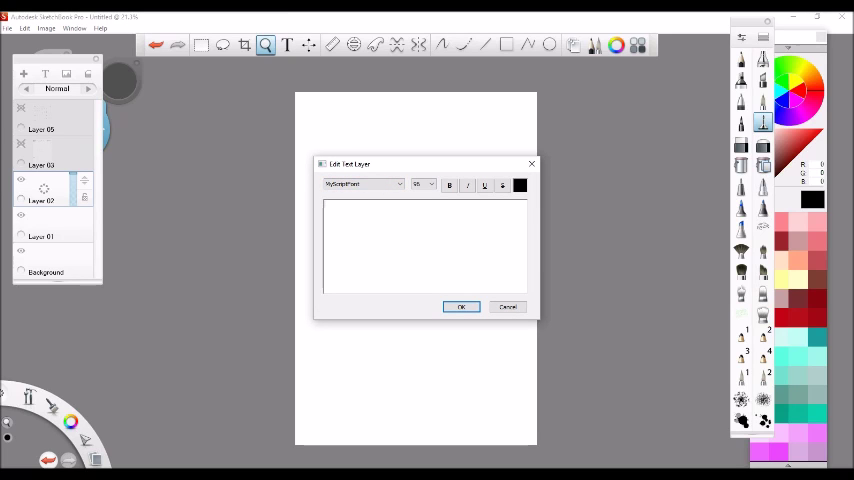
pyautogui.write('Hello')
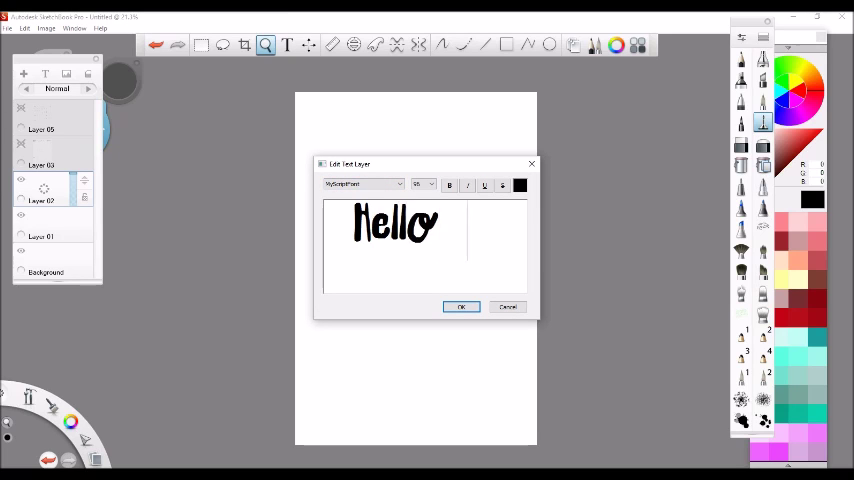
pyautogui.write('tige')
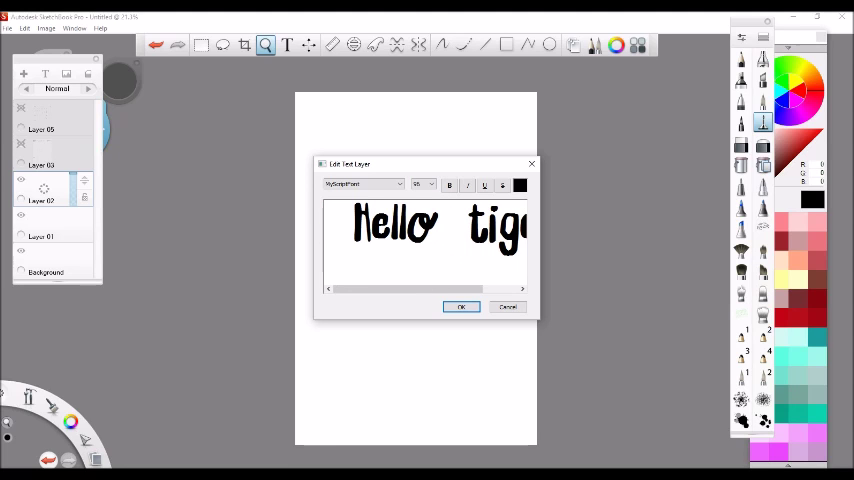
pyautogui.click(461, 306)
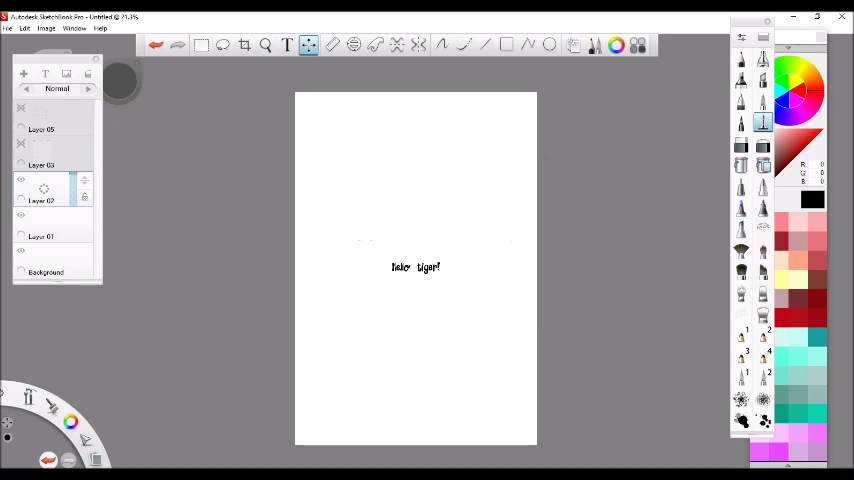